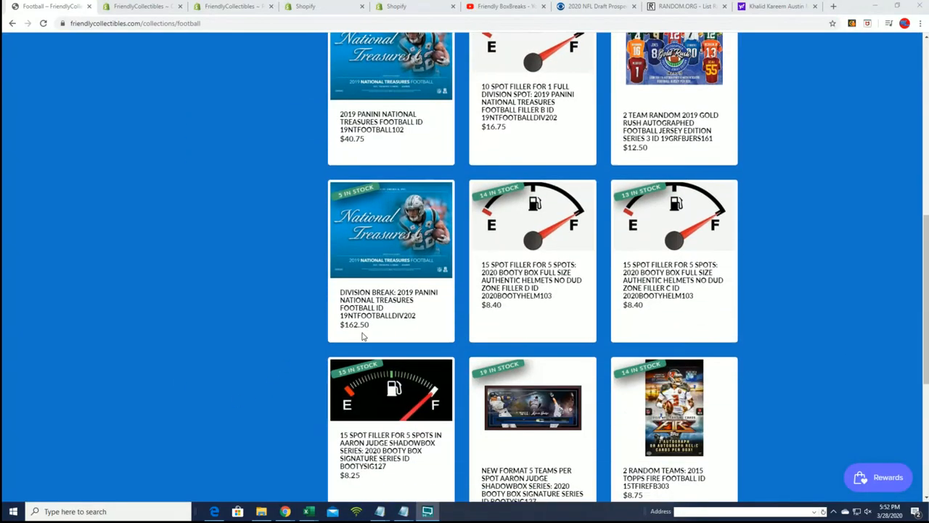
pyautogui.moveTo(381, 300)
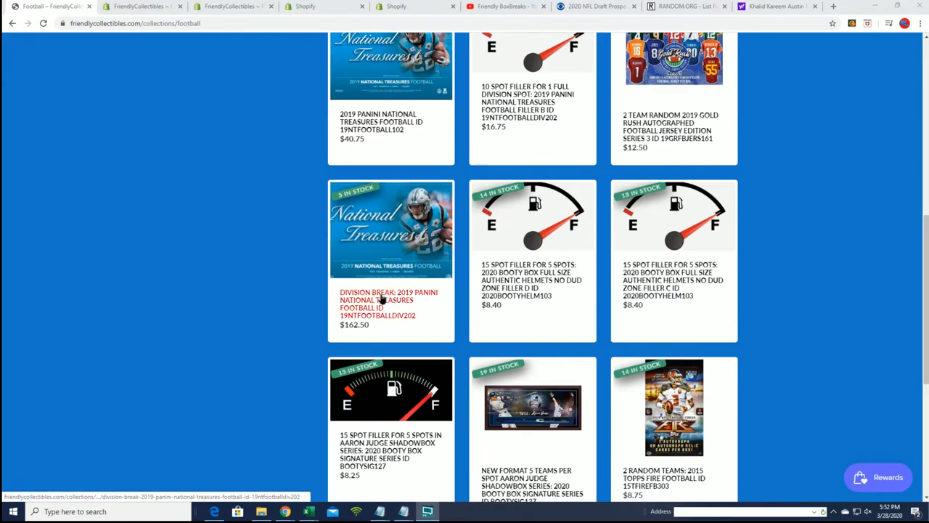
# Open the National Treasures division break page and scroll to the 10 SPOT FILLER listing.
pyautogui.click(388, 303)
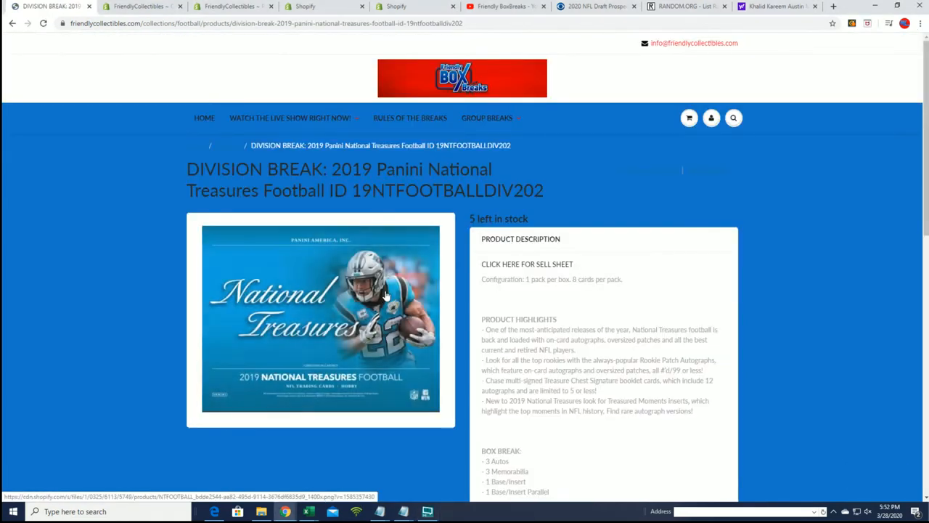
pyautogui.scroll(-3)
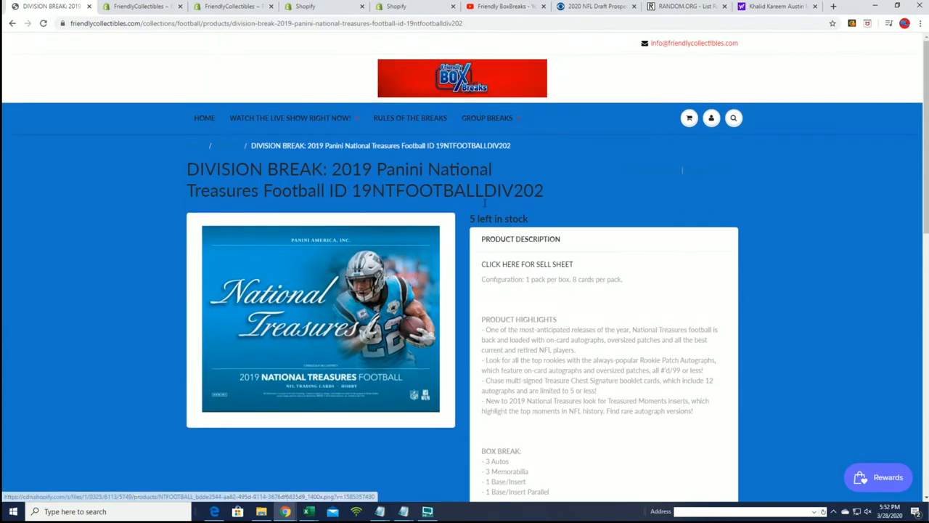
pyautogui.scroll(-3)
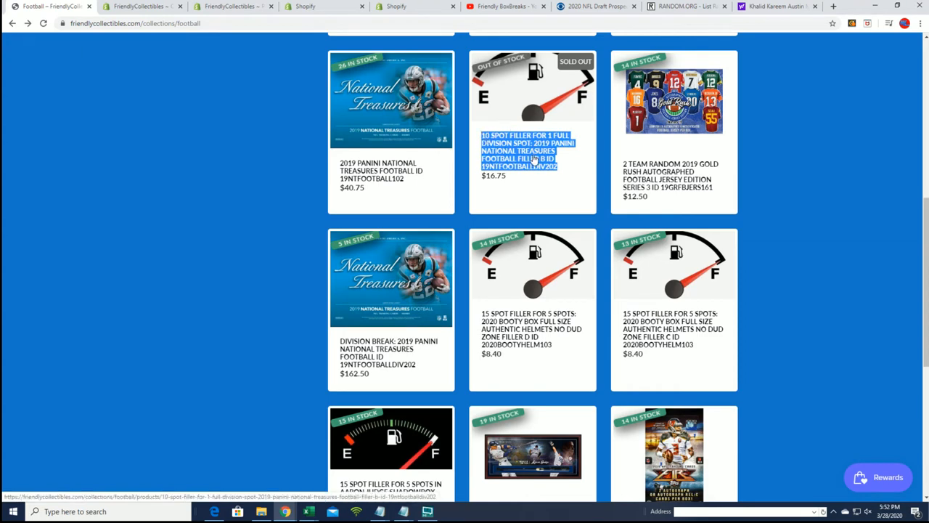
pyautogui.moveTo(534, 155)
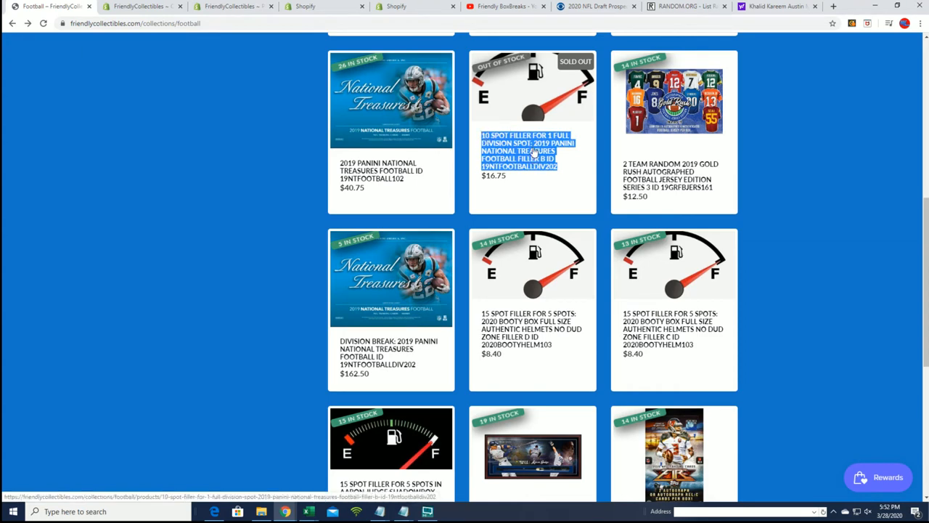
pyautogui.moveTo(559, 167)
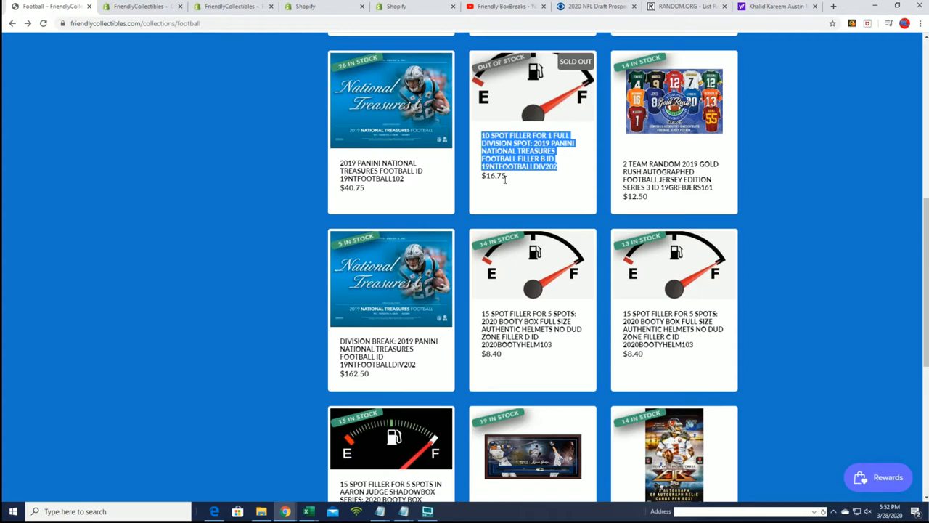
pyautogui.moveTo(505, 182)
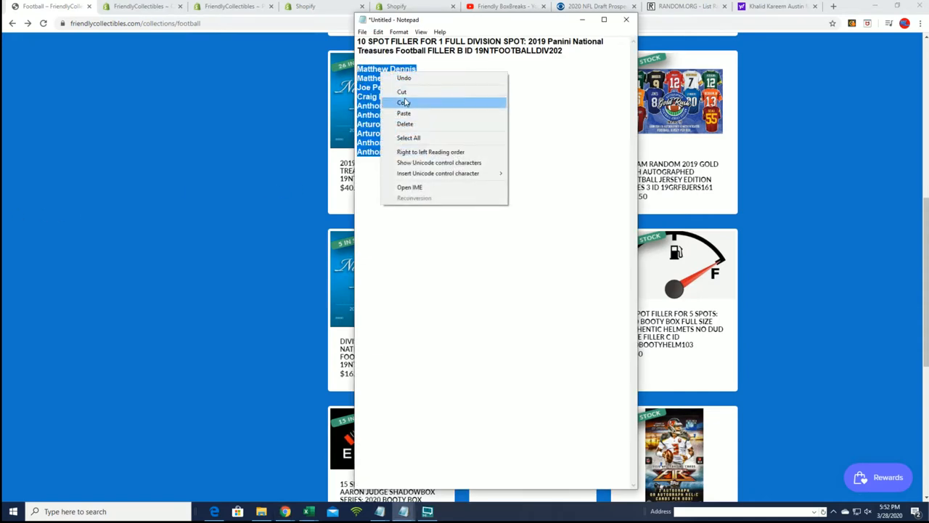
# Copy the ten filler owner names from Notepad and minimize the notes window.
pyautogui.click(402, 103)
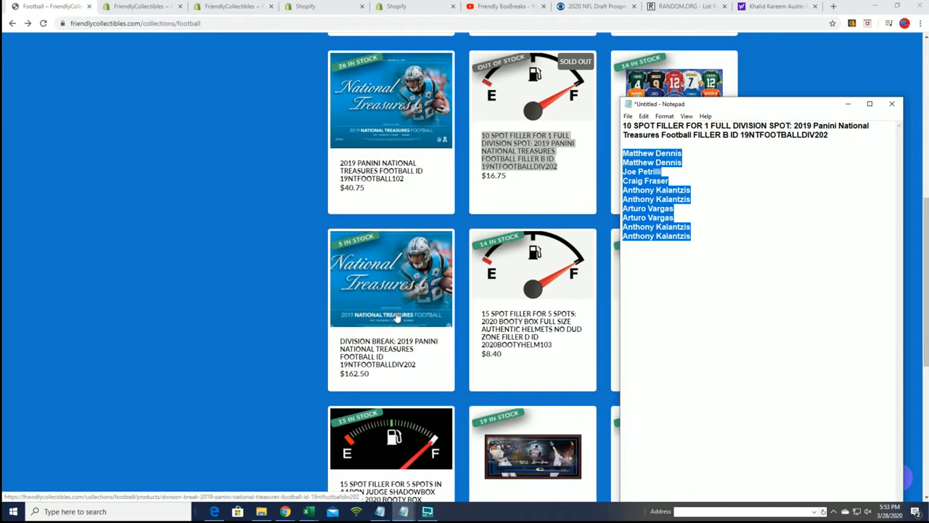
pyautogui.moveTo(410, 229)
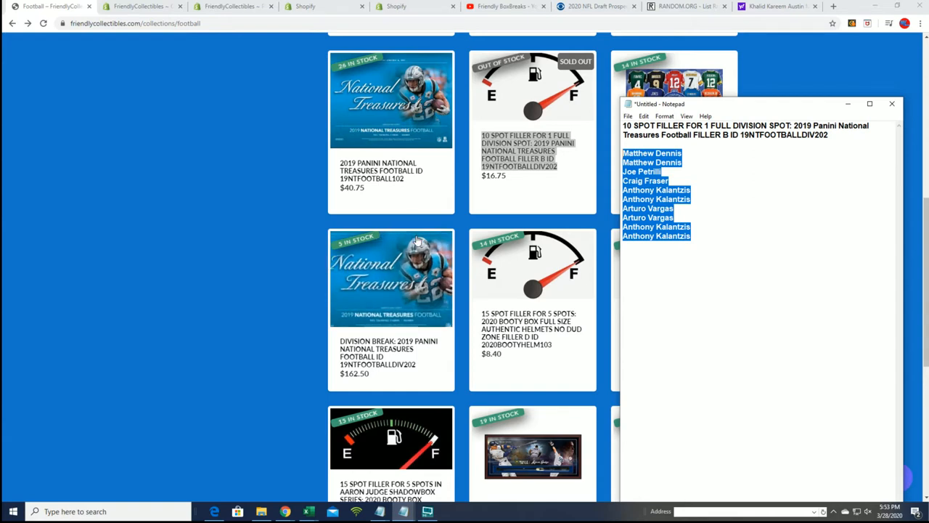
pyautogui.moveTo(442, 242)
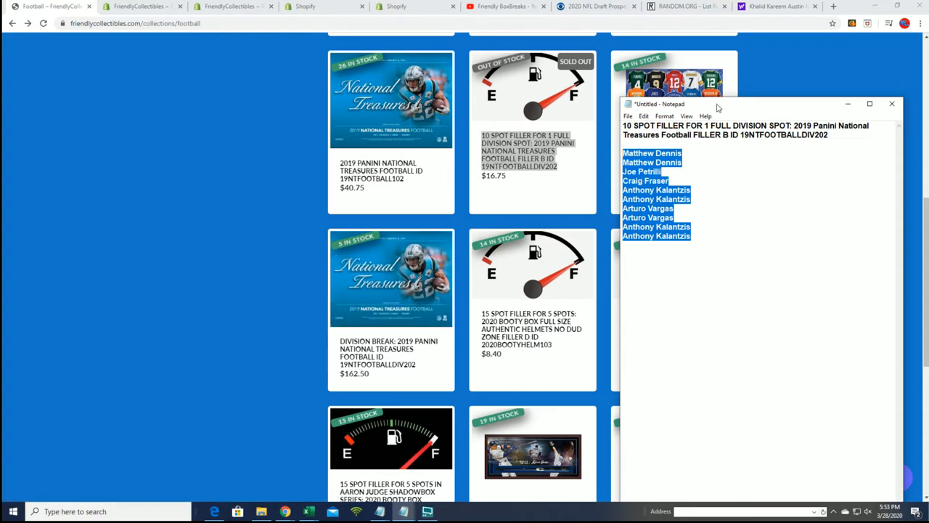
pyautogui.click(891, 104)
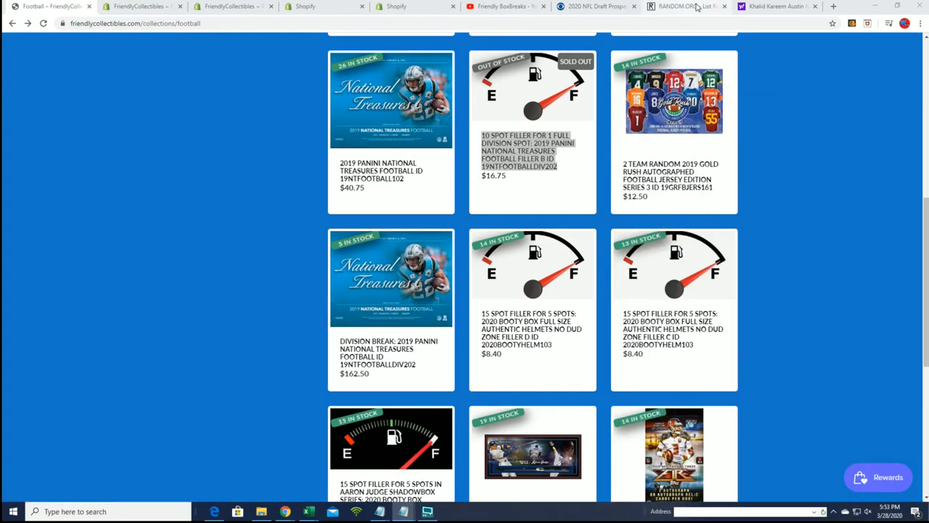
# Paste the ten copied owner names into the RANDOM.ORG list items field.
pyautogui.click(679, 7)
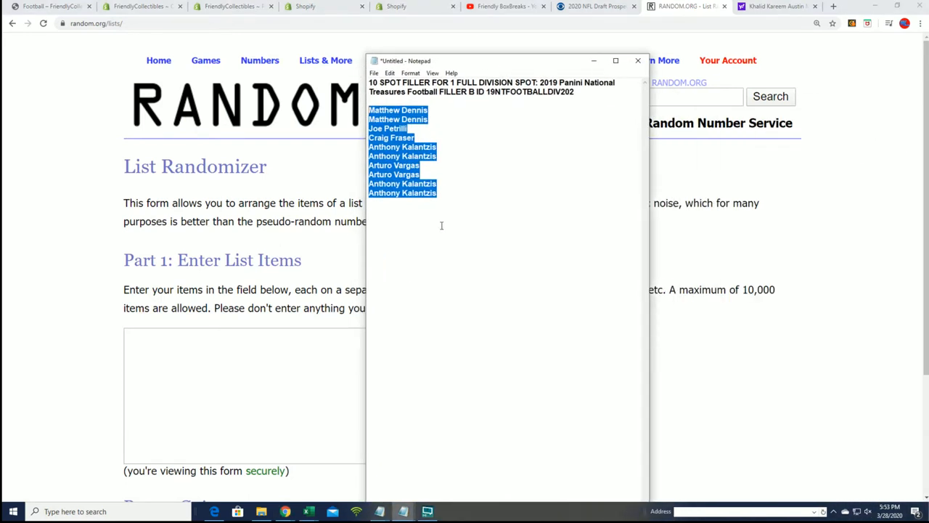
pyautogui.rightClick(441, 225)
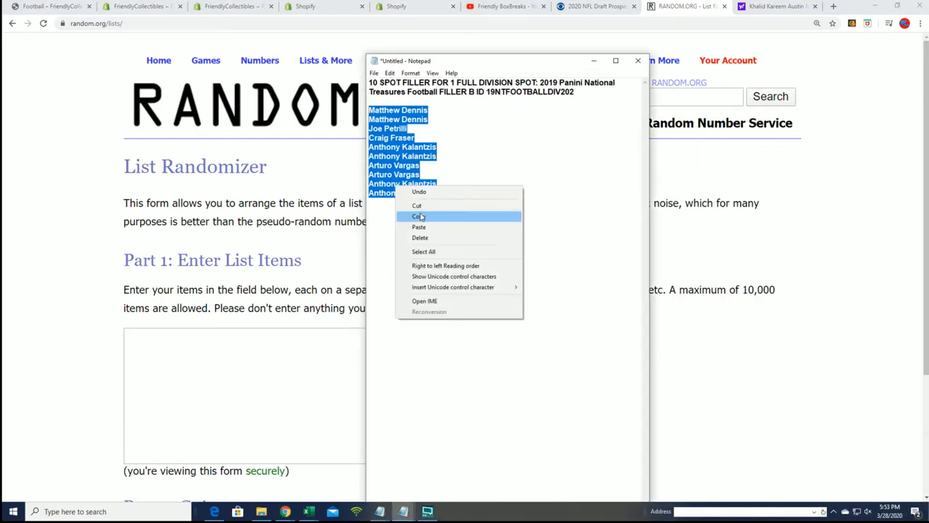
pyautogui.click(419, 215)
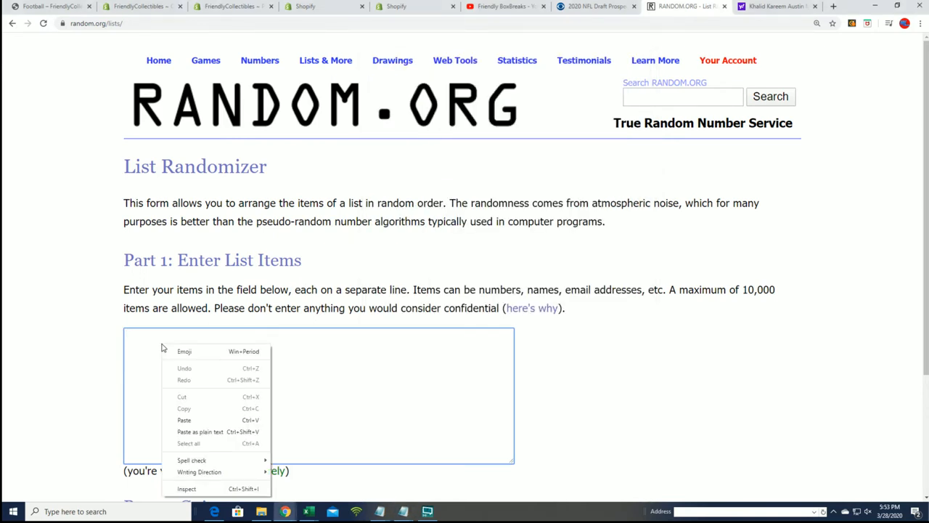
pyautogui.moveTo(184, 418)
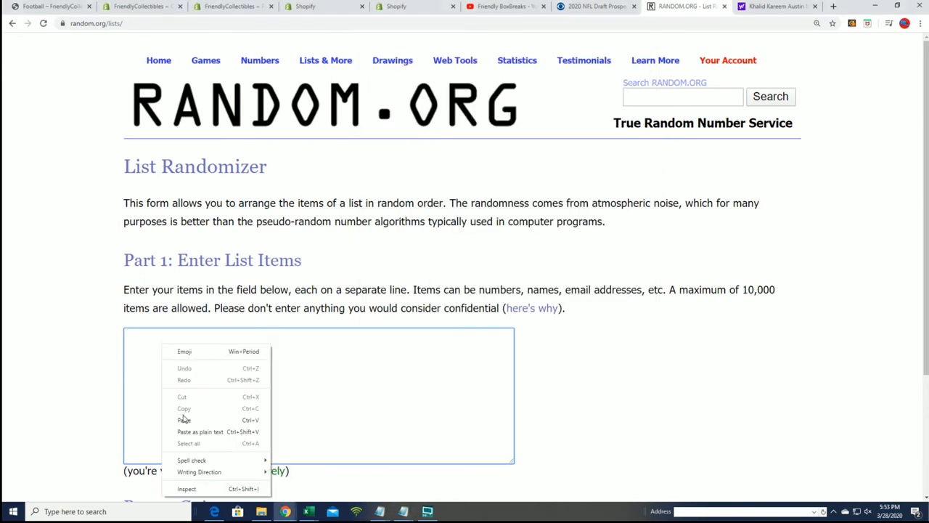
pyautogui.click(184, 420)
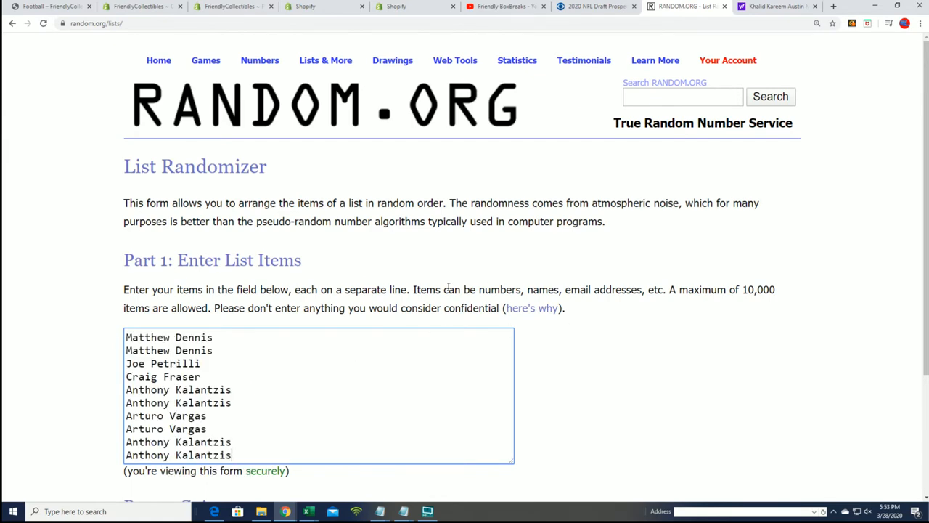
pyautogui.scroll(-3)
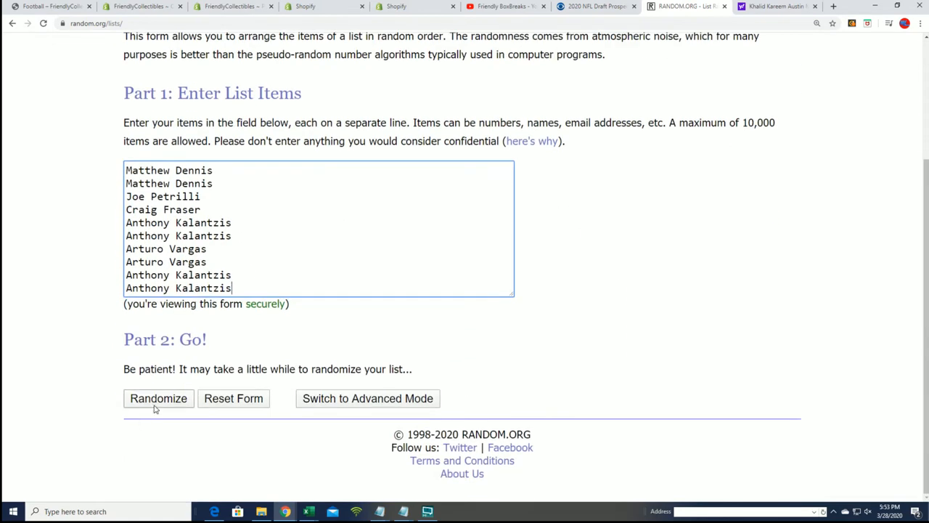
pyautogui.click(158, 398)
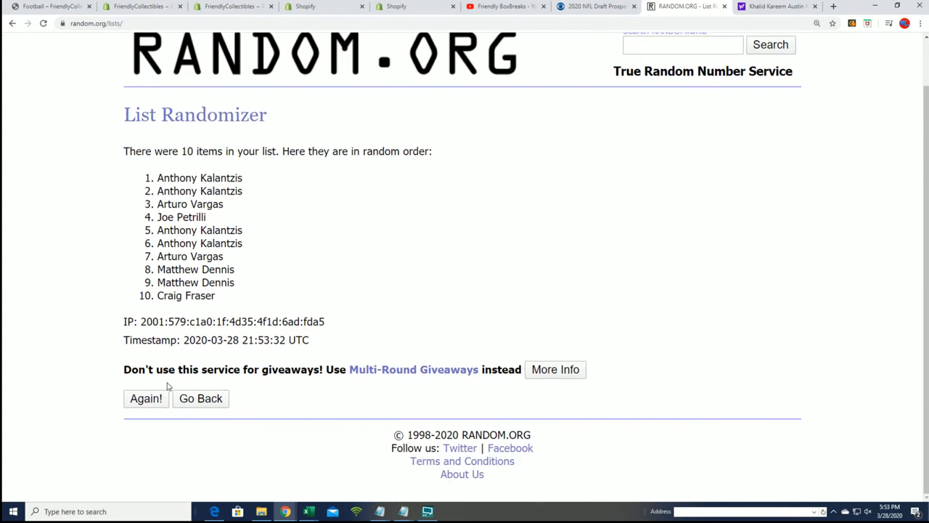
pyautogui.click(146, 398)
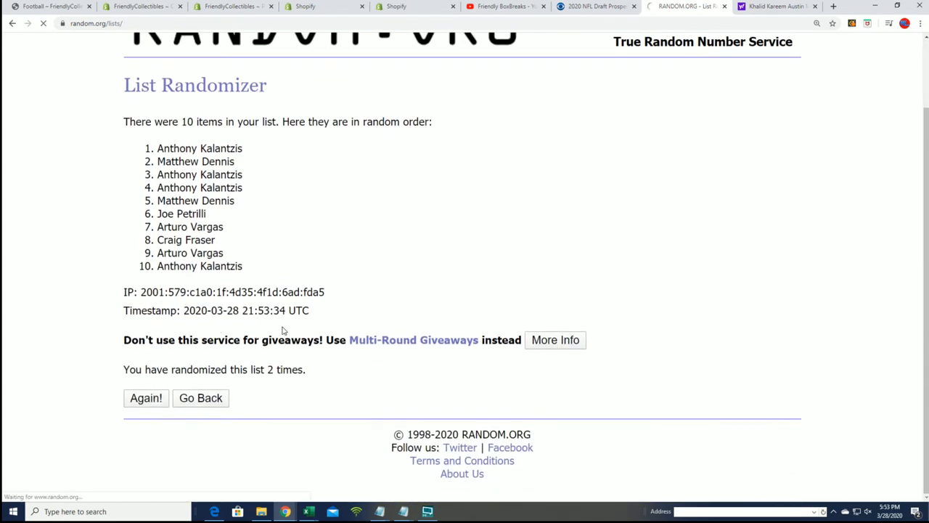
pyautogui.click(146, 397)
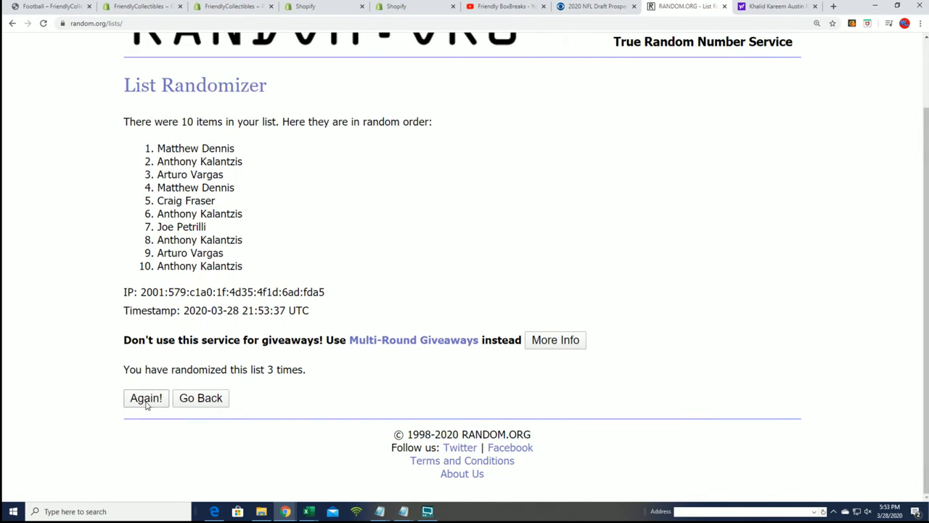
pyautogui.click(146, 397)
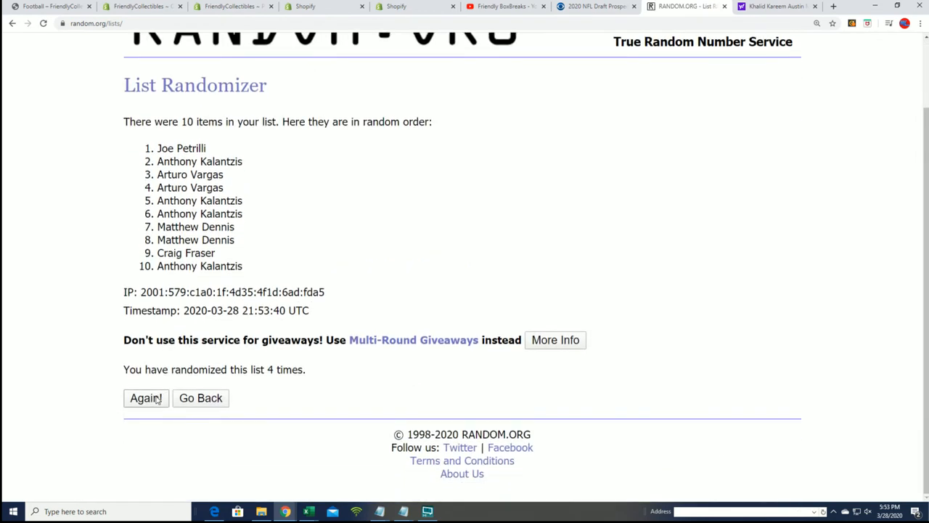
pyautogui.click(145, 397)
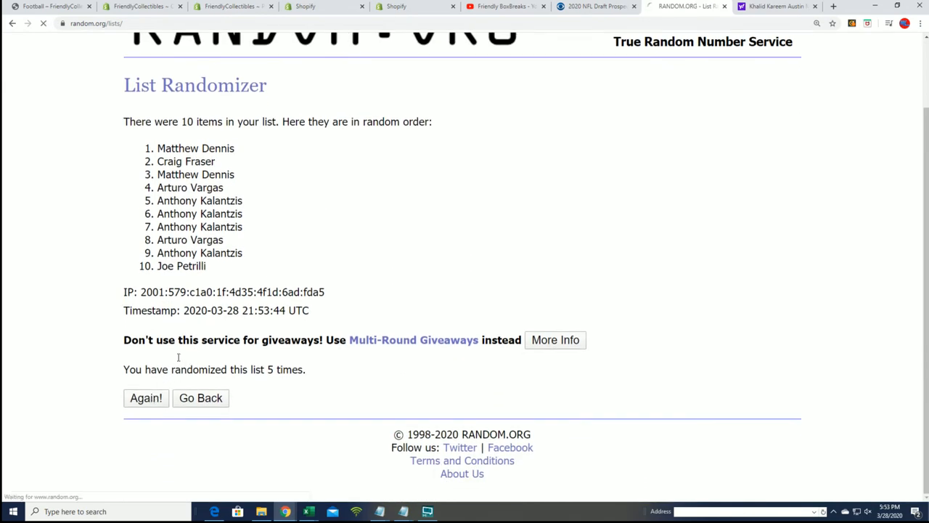
pyautogui.click(145, 398)
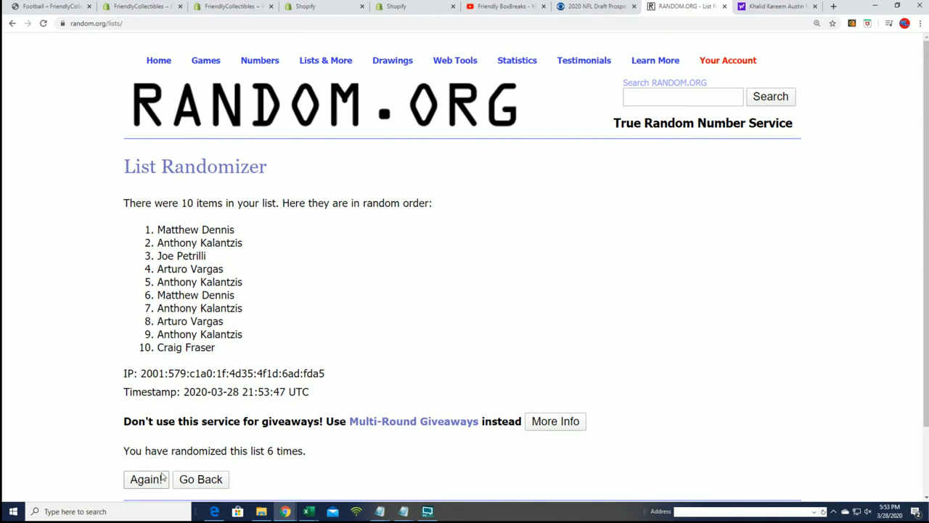
pyautogui.click(145, 479)
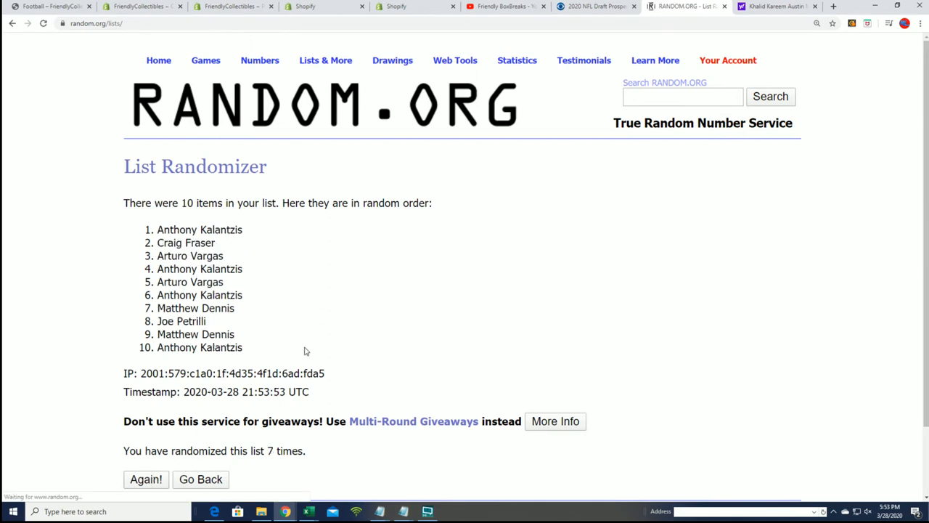
pyautogui.moveTo(345, 343)
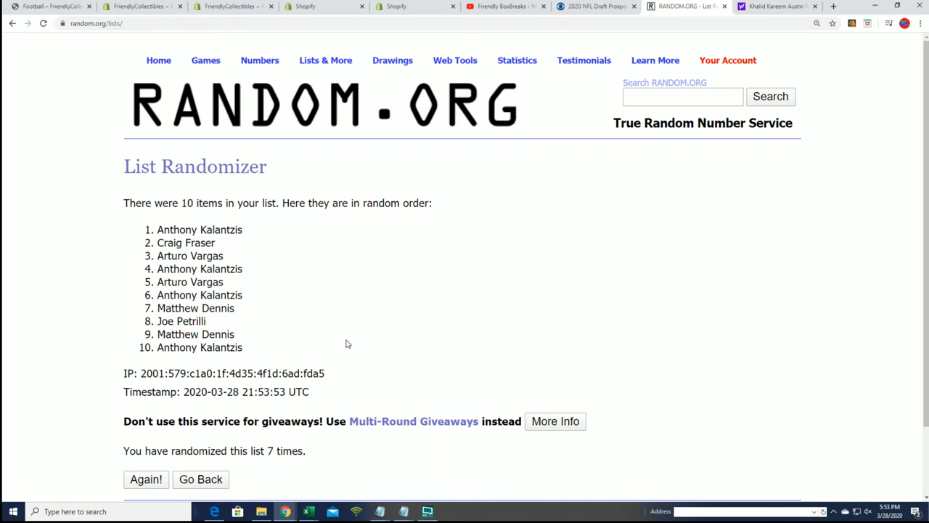
pyautogui.doubleClick(201, 229)
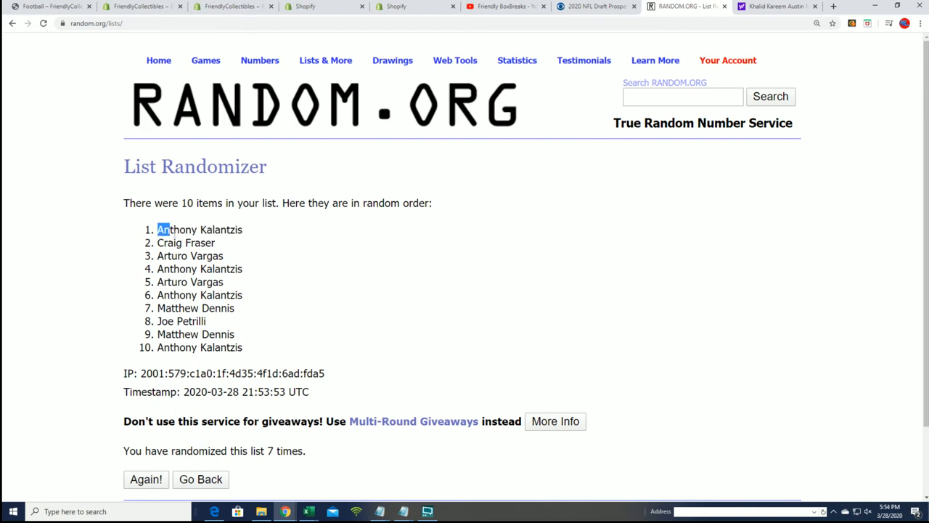
pyautogui.rightClick(200, 229)
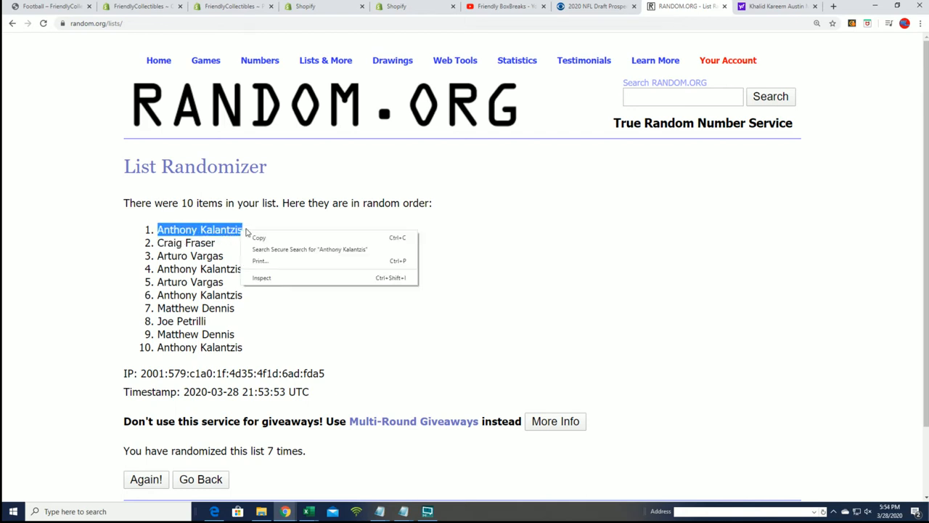
pyautogui.click(333, 177)
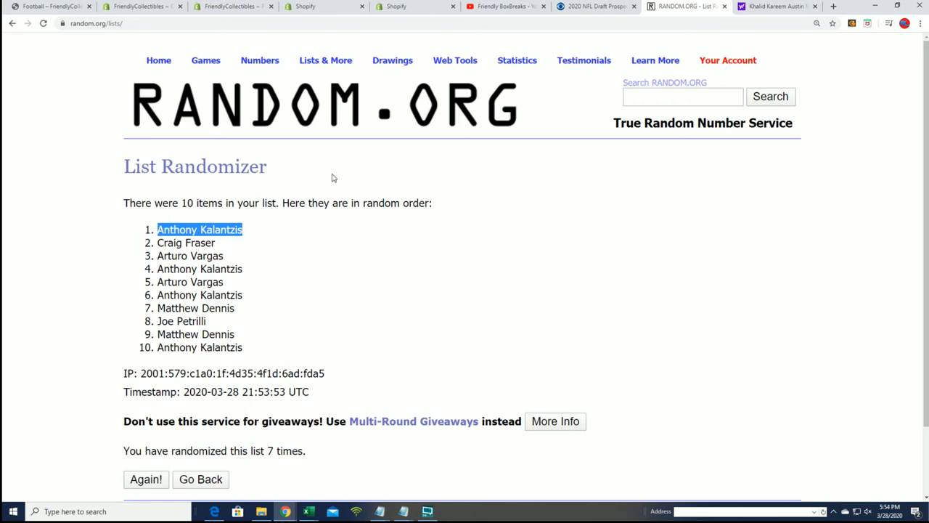
pyautogui.moveTo(69, 166)
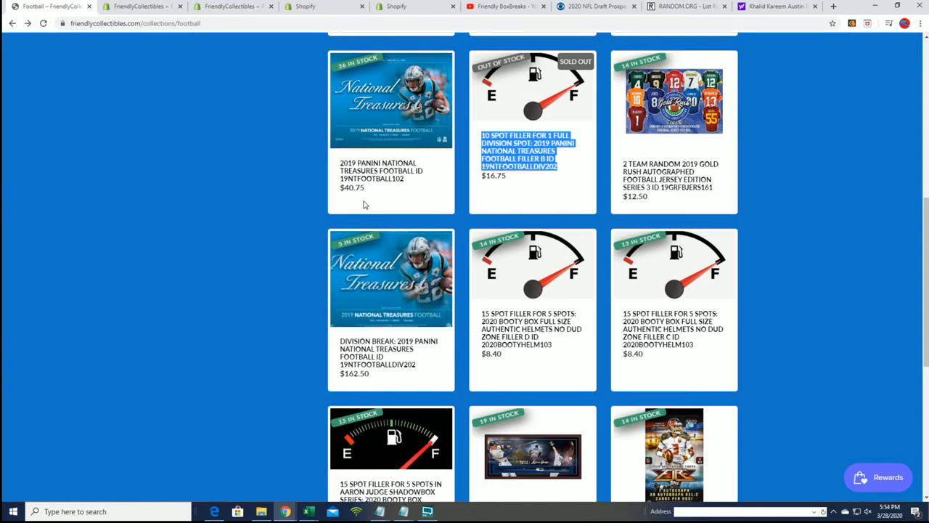
pyautogui.moveTo(383, 377)
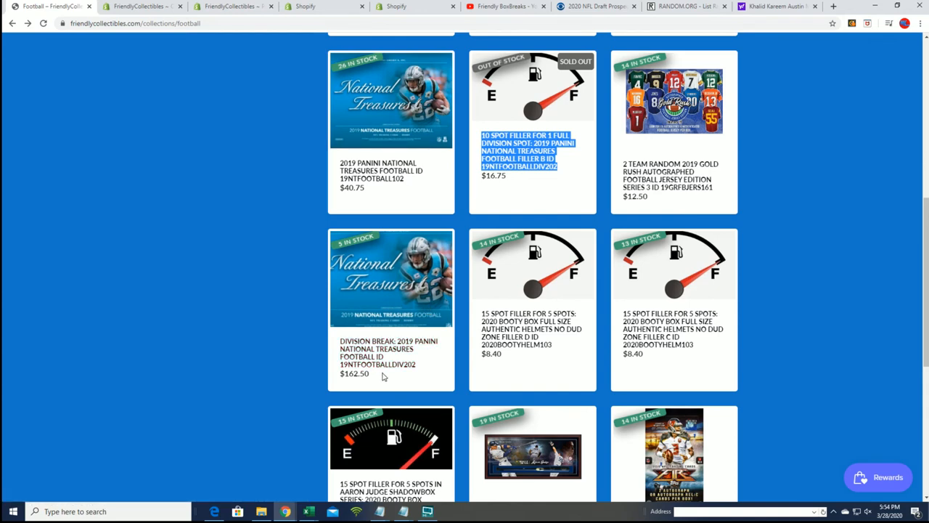
pyautogui.moveTo(388, 356)
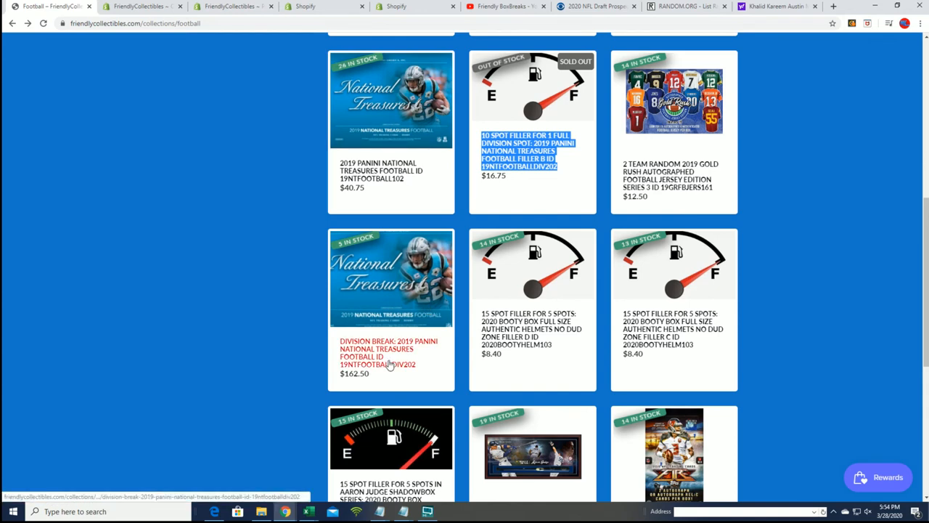